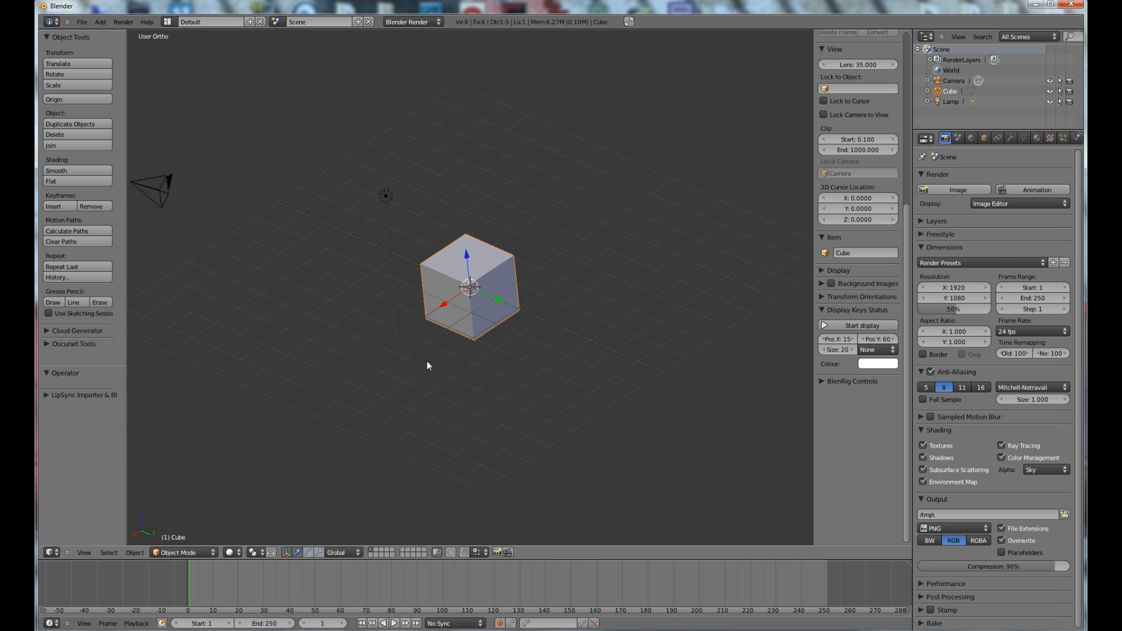
pyautogui.moveTo(411, 352)
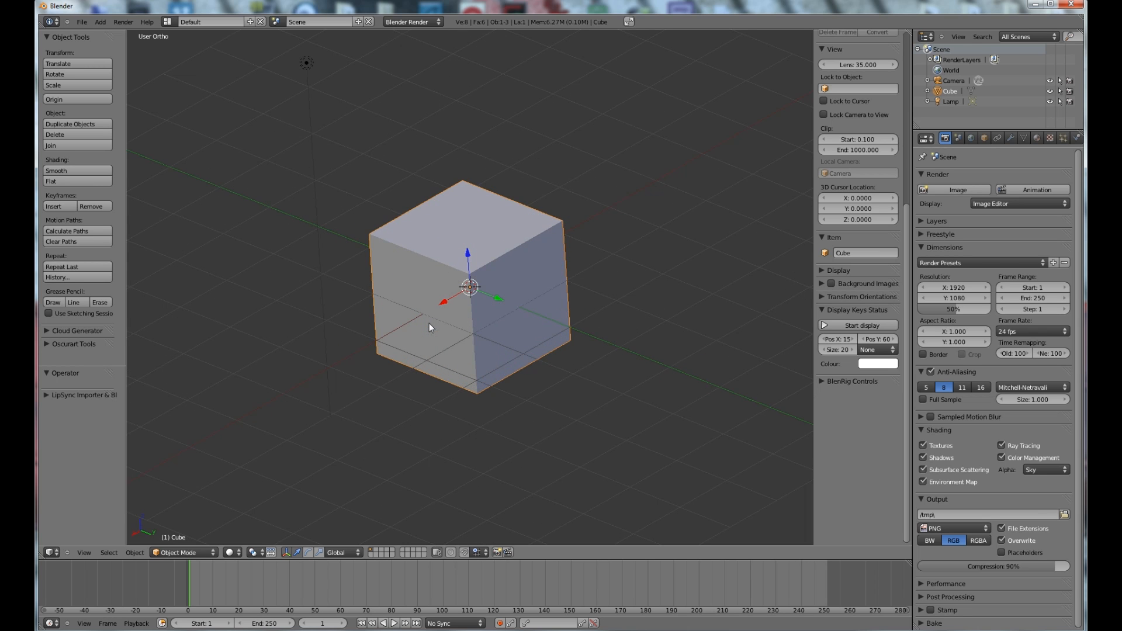
pyautogui.moveTo(472, 403)
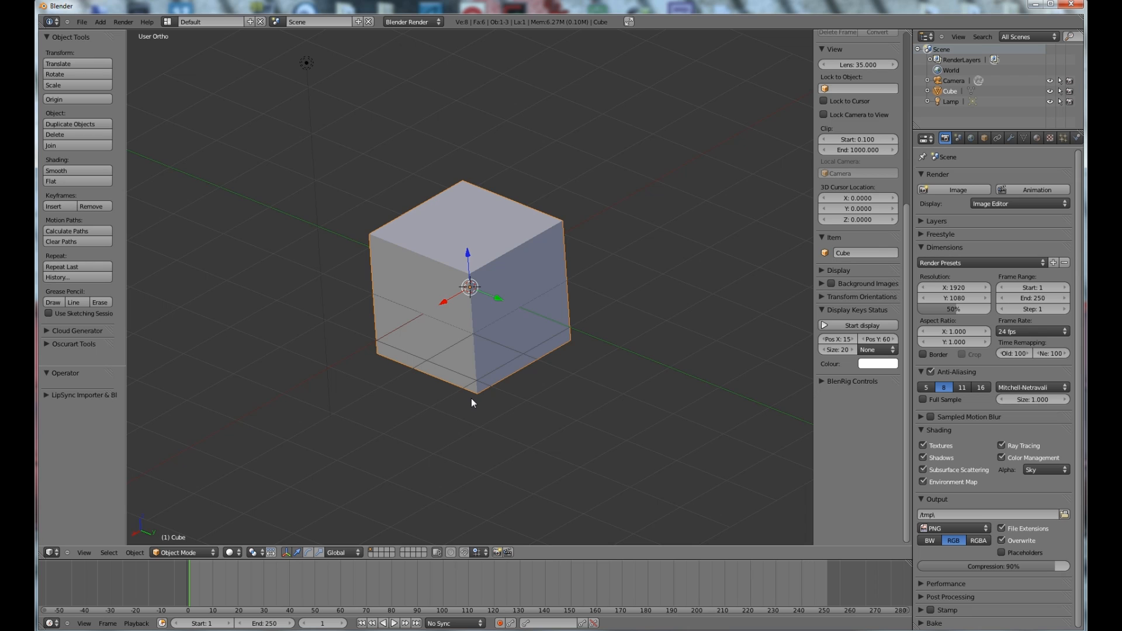
pyautogui.moveTo(569, 329)
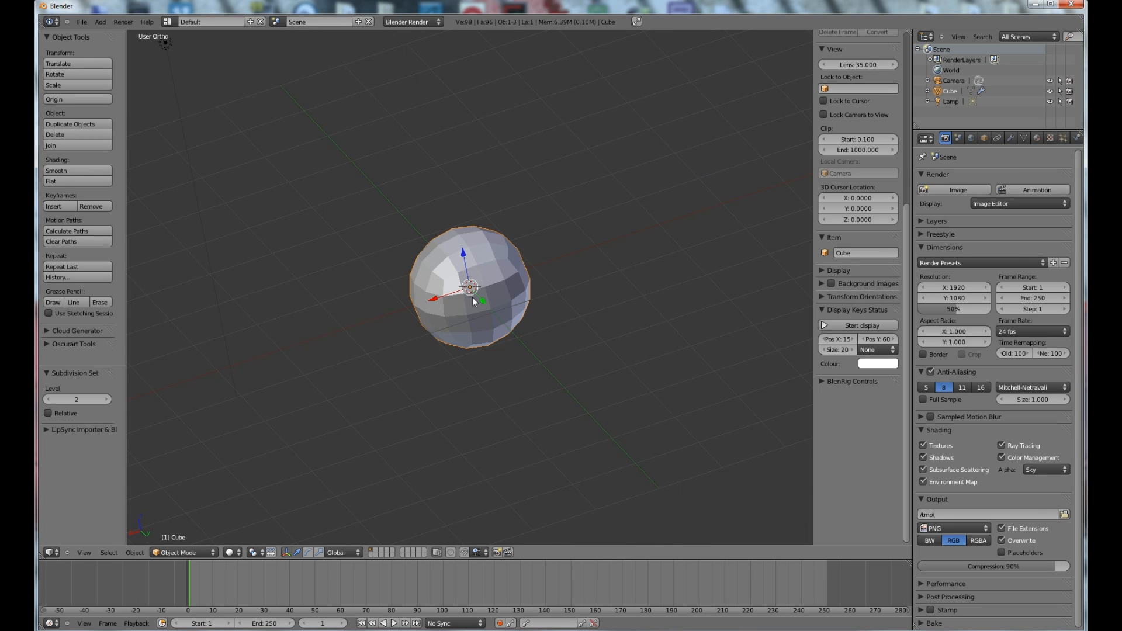
# Apply the Subsurf modifier to bake it into the mesh, add a second one, and enter Edit Mode.
pyautogui.click(1010, 138)
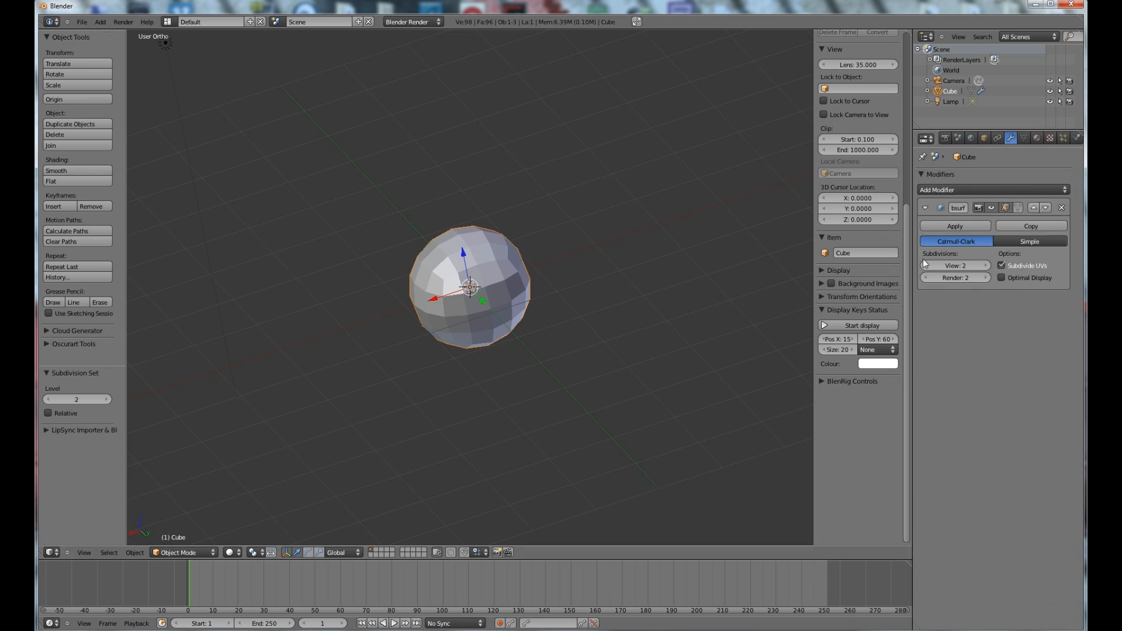
pyautogui.click(955, 226)
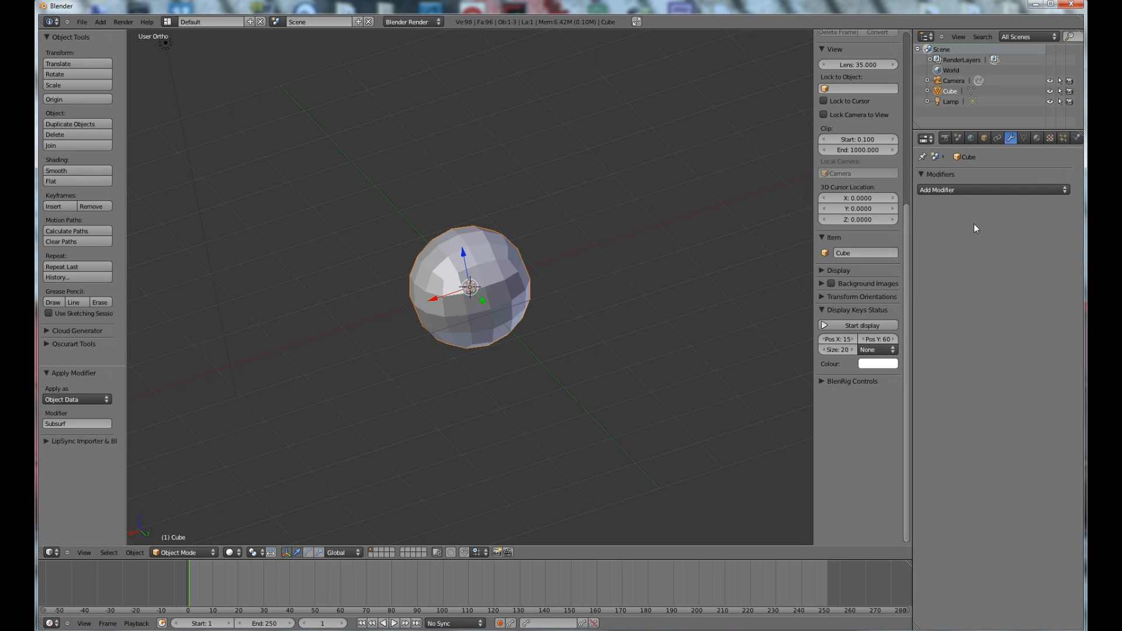
pyautogui.click(994, 190)
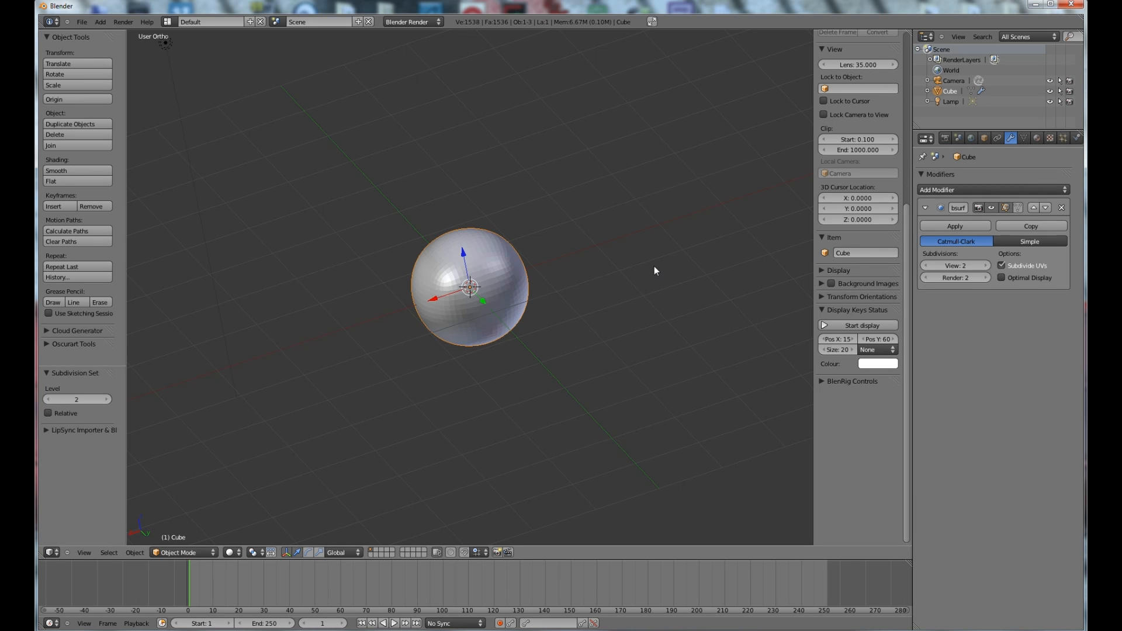
pyautogui.press('Tab')
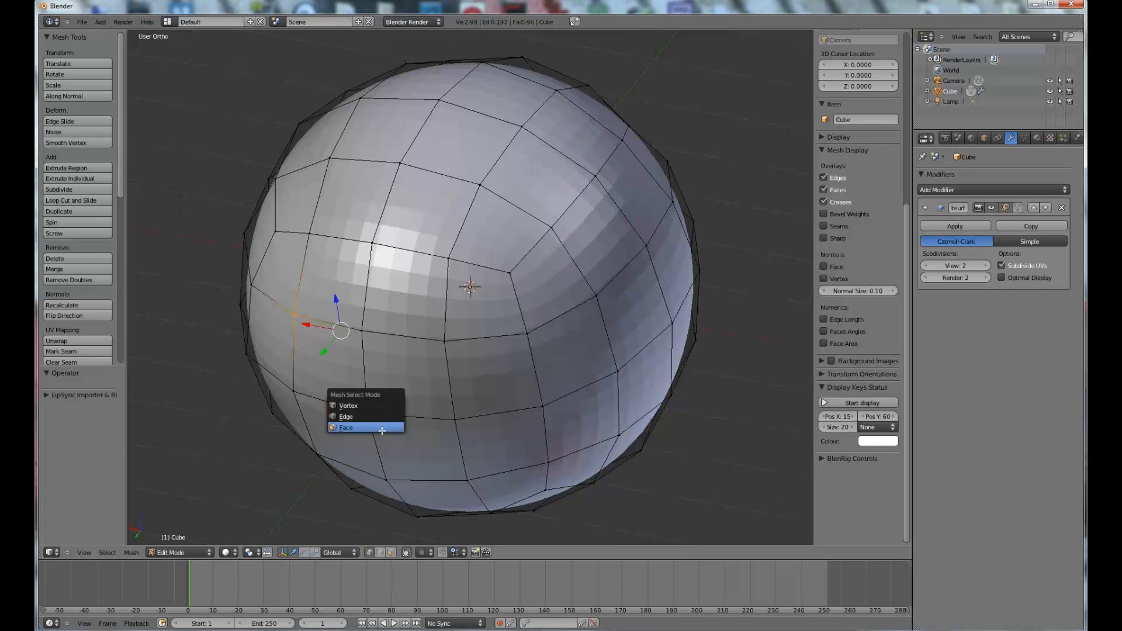
# Switch to Face select so a square of faces can be inset and extruded inward.
pyautogui.click(346, 427)
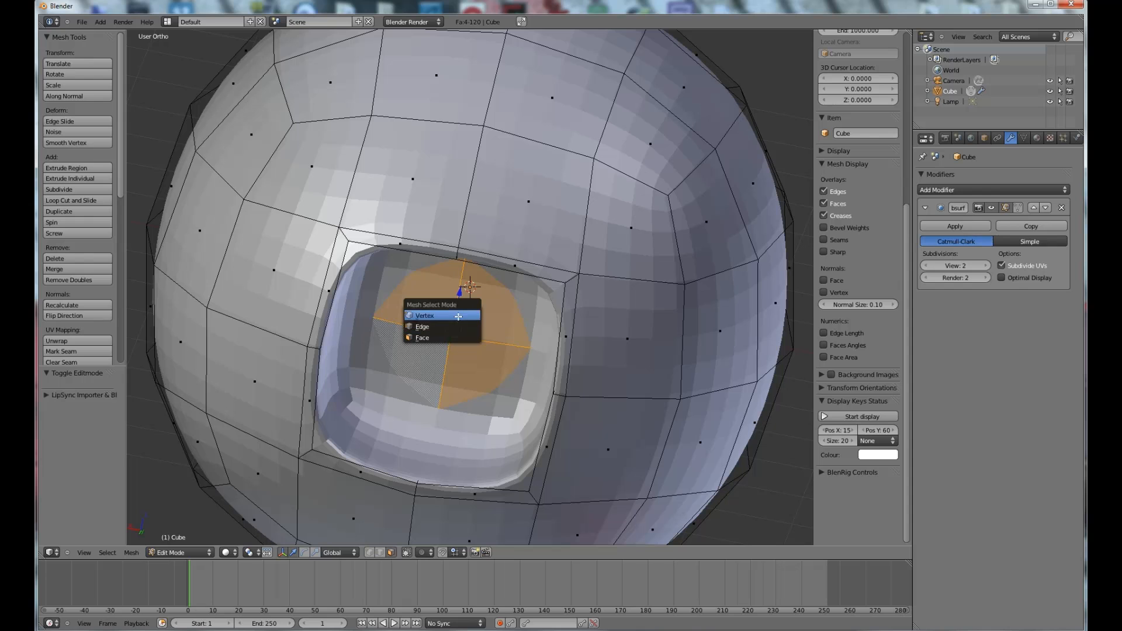
# Select the edge loops around the pocket opening and round them with To Sphere at factor 1.
pyautogui.click(423, 317)
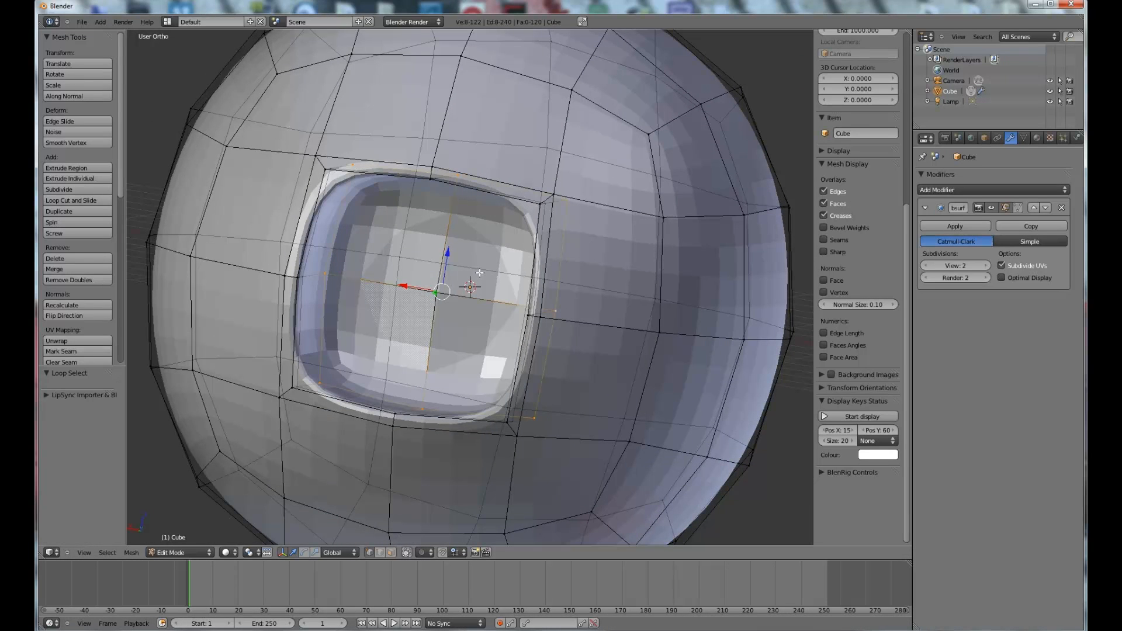
pyautogui.click(858, 416)
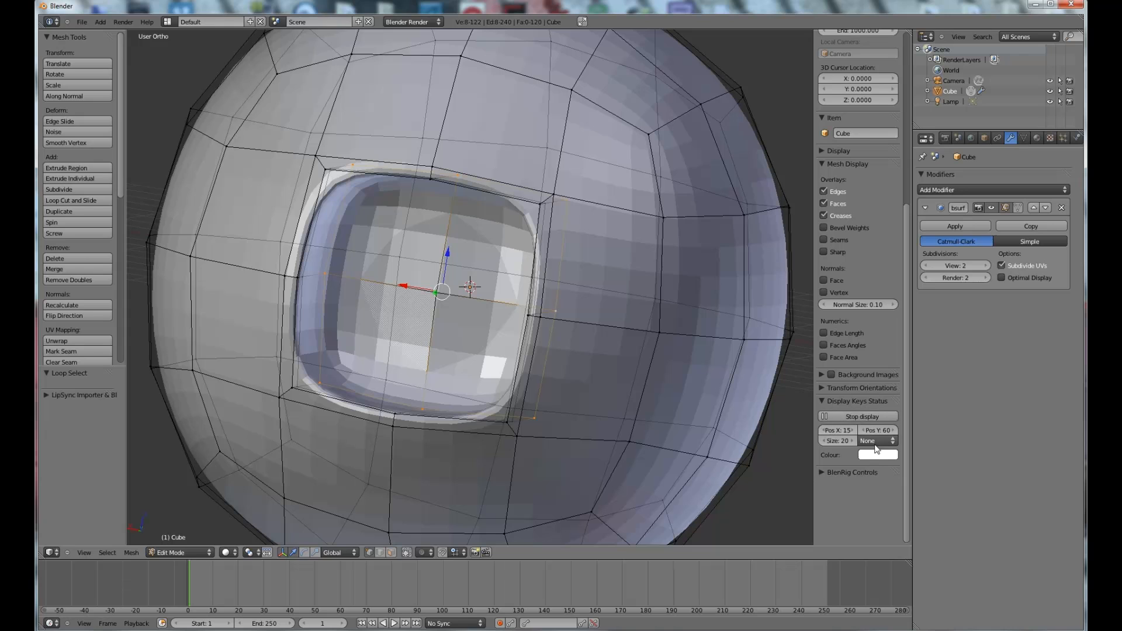
pyautogui.click(877, 440)
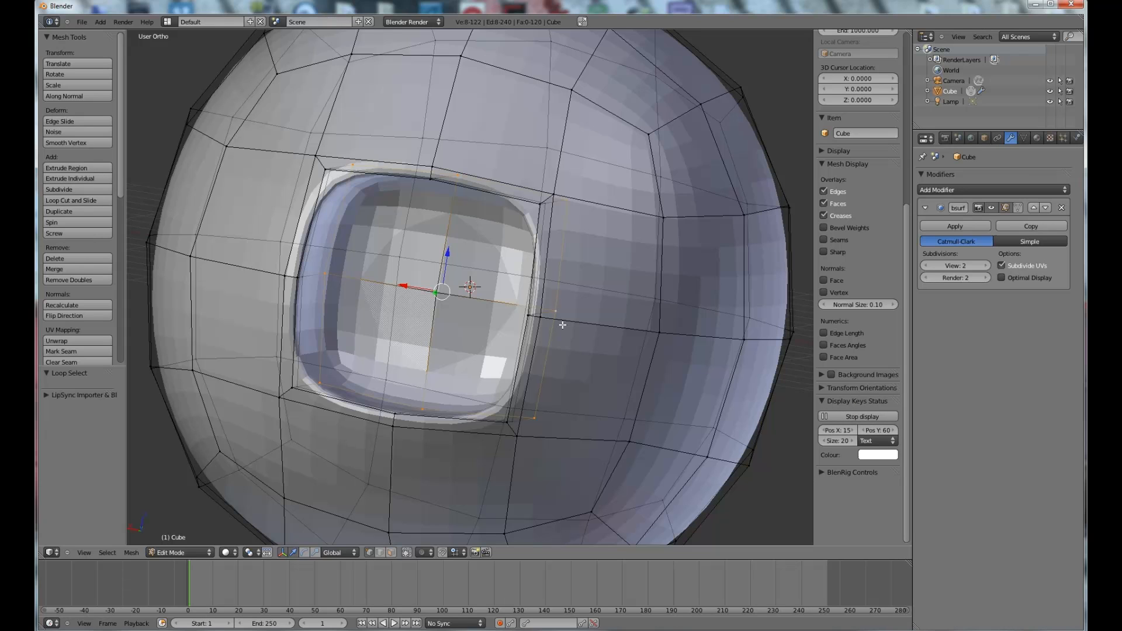
pyautogui.press('alt+shift+s')
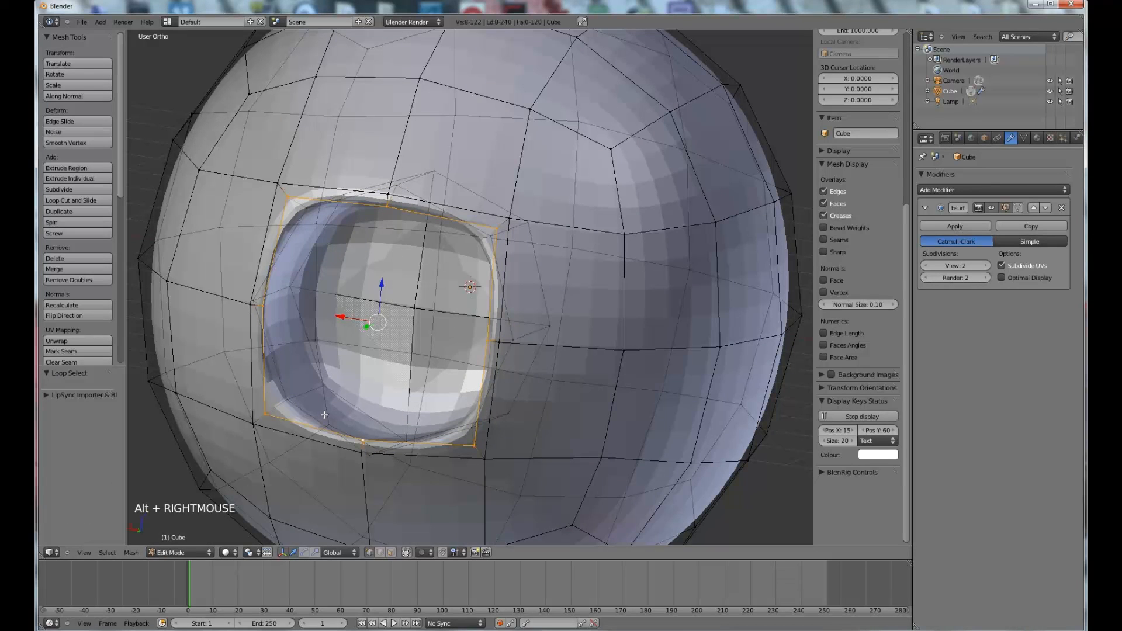
pyautogui.press('alt+shift+s')
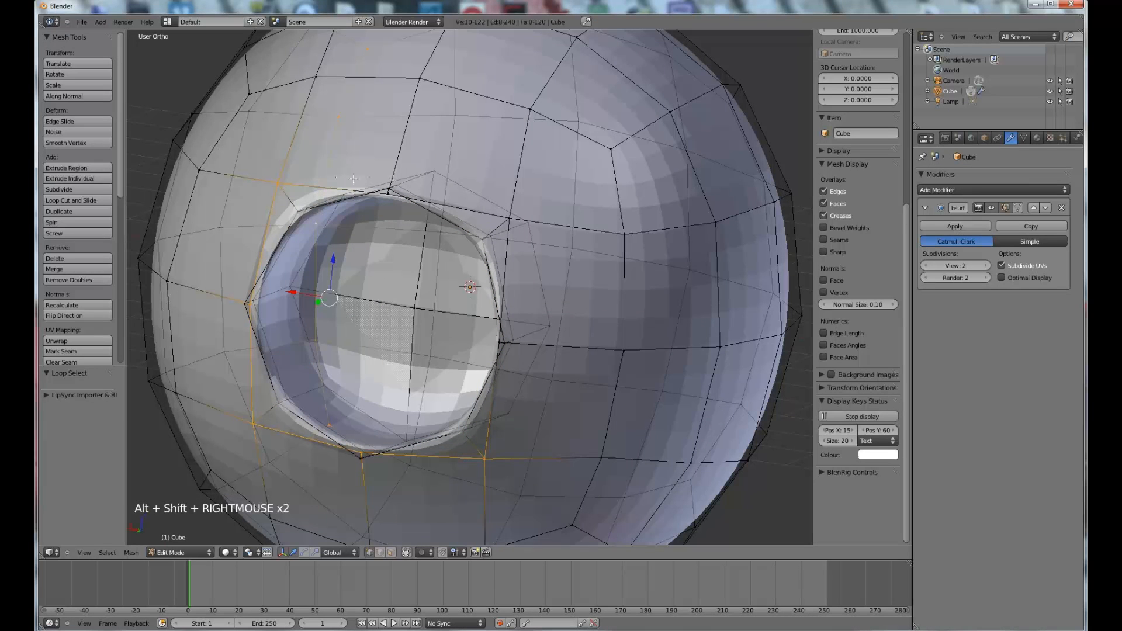
pyautogui.press('ctrl+z')
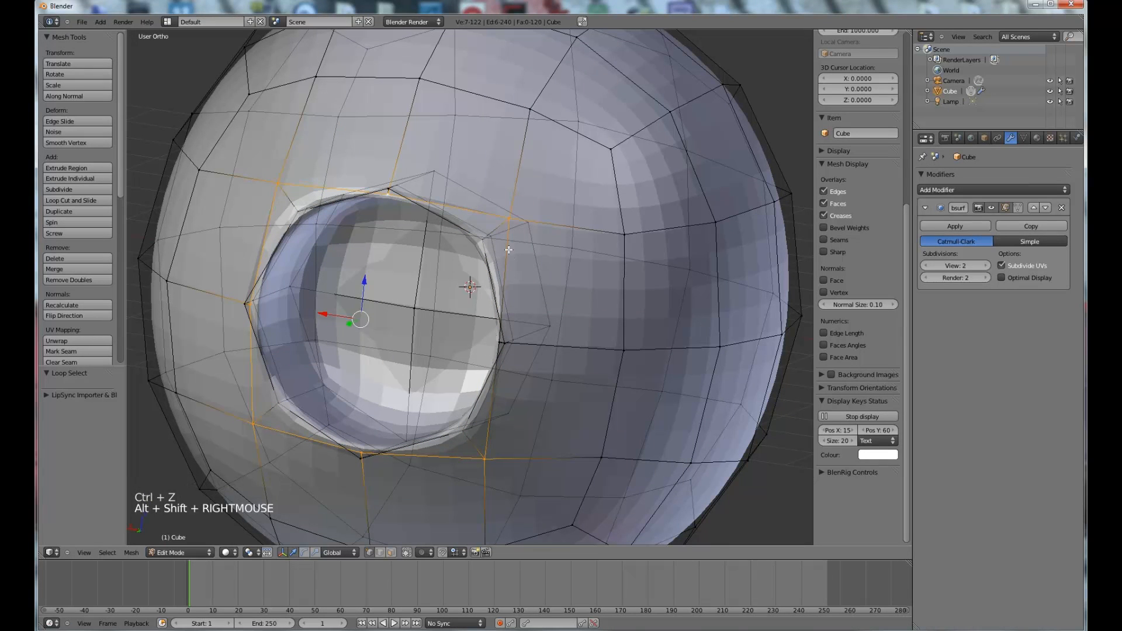
pyautogui.press('alt+shift+s')
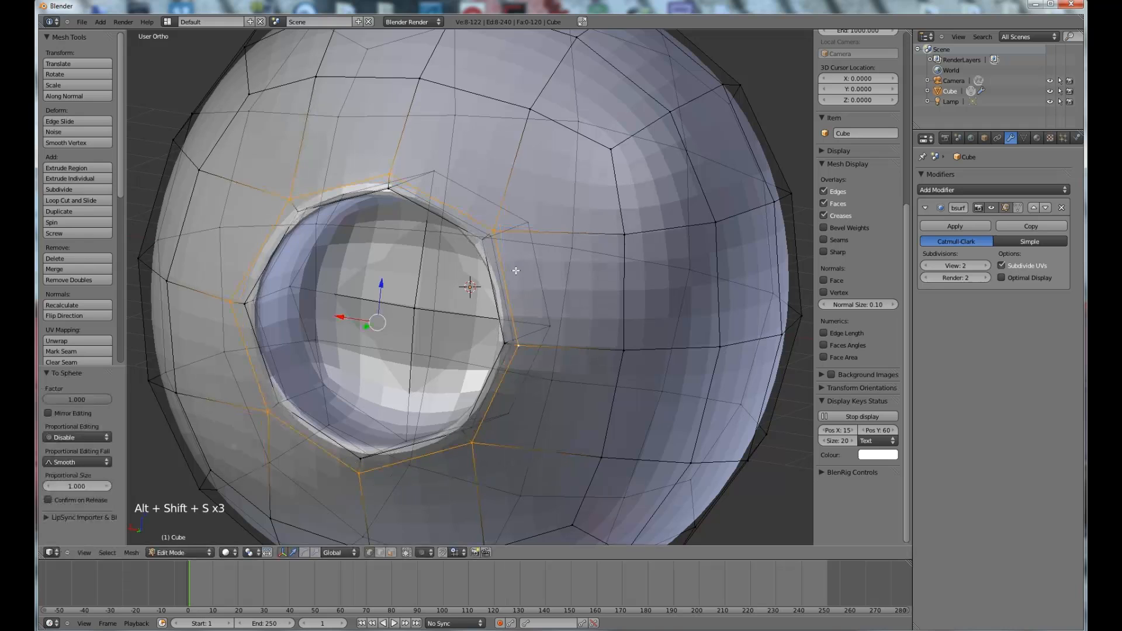
pyautogui.press('Tab')
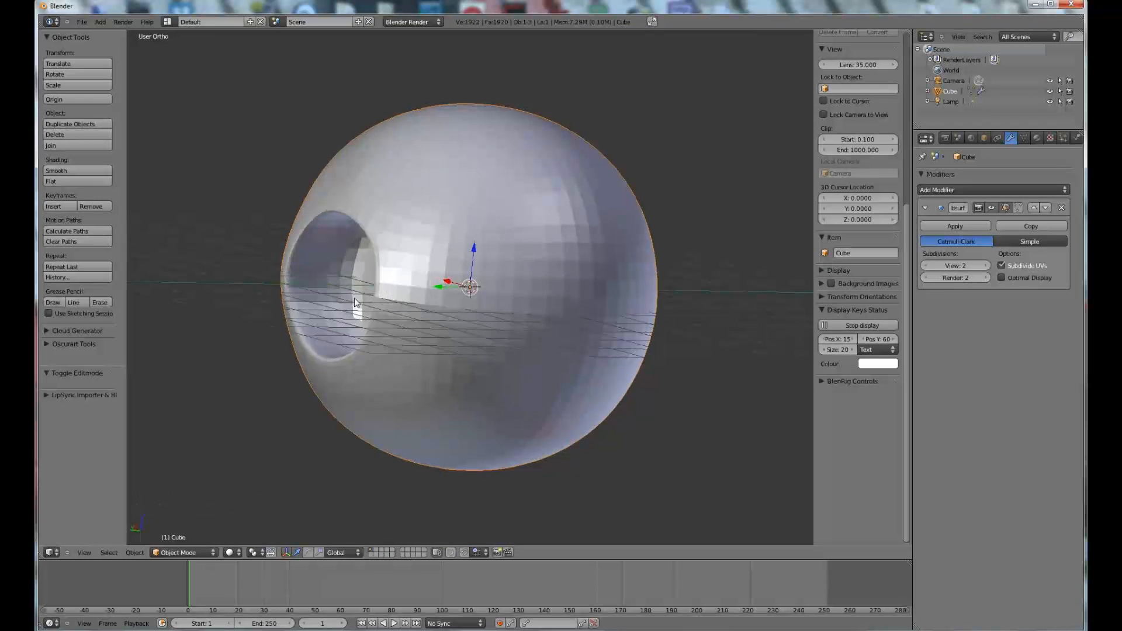
# In Right Ortho view, select the recess rim vertices and move them along Y to bulge the profile.
pyautogui.press('Tab')
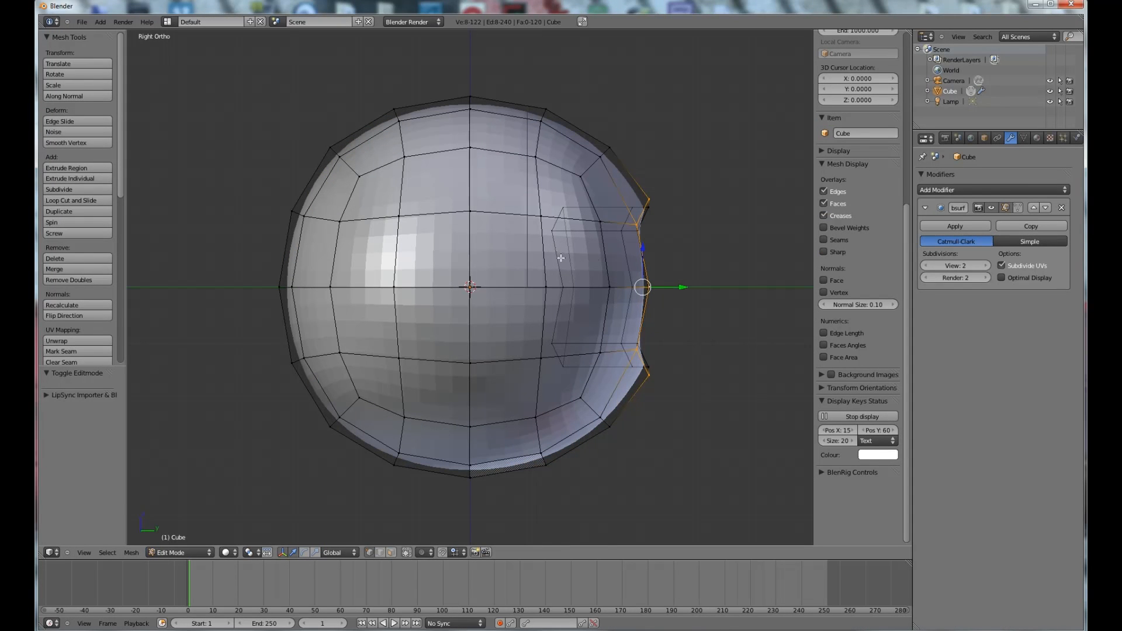
pyautogui.moveTo(654, 301)
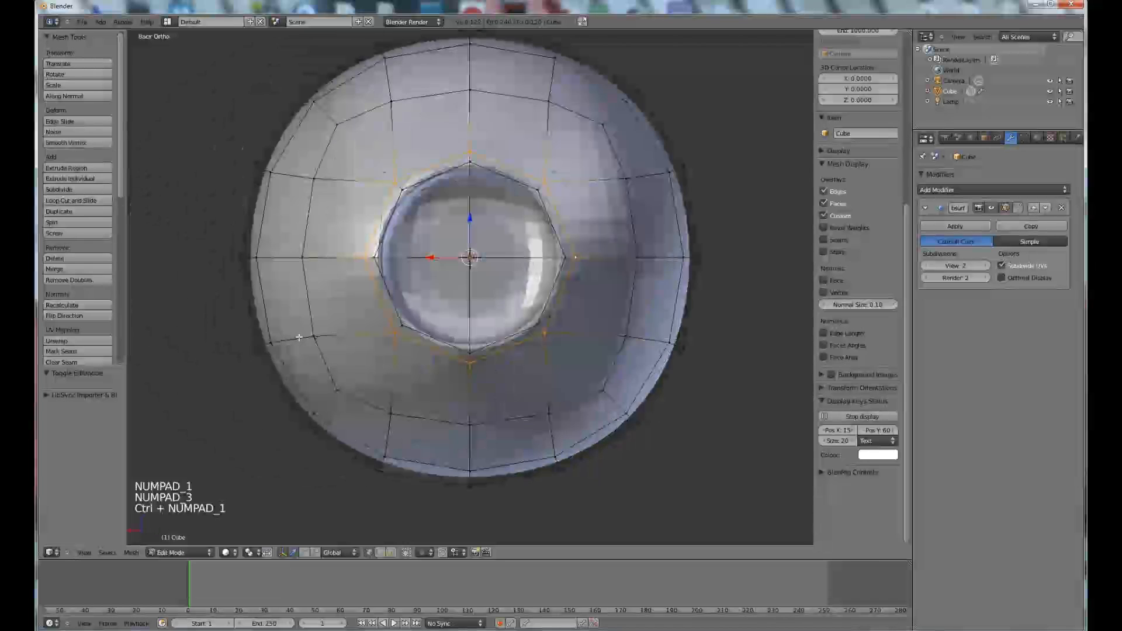
pyautogui.press('NUMPAD_3')
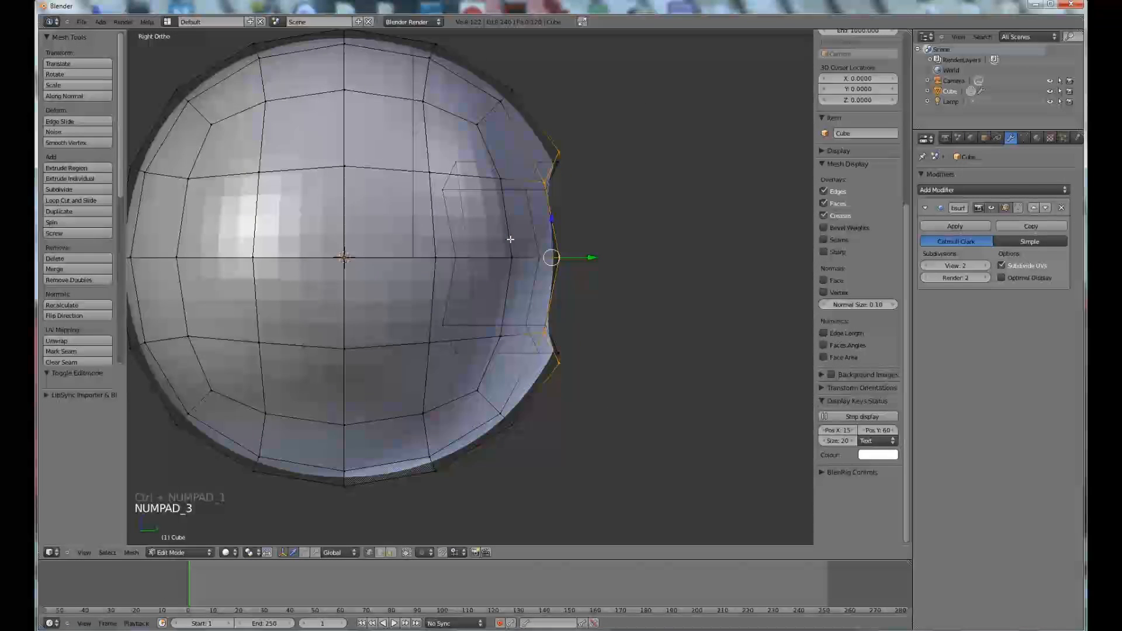
pyautogui.press('a')
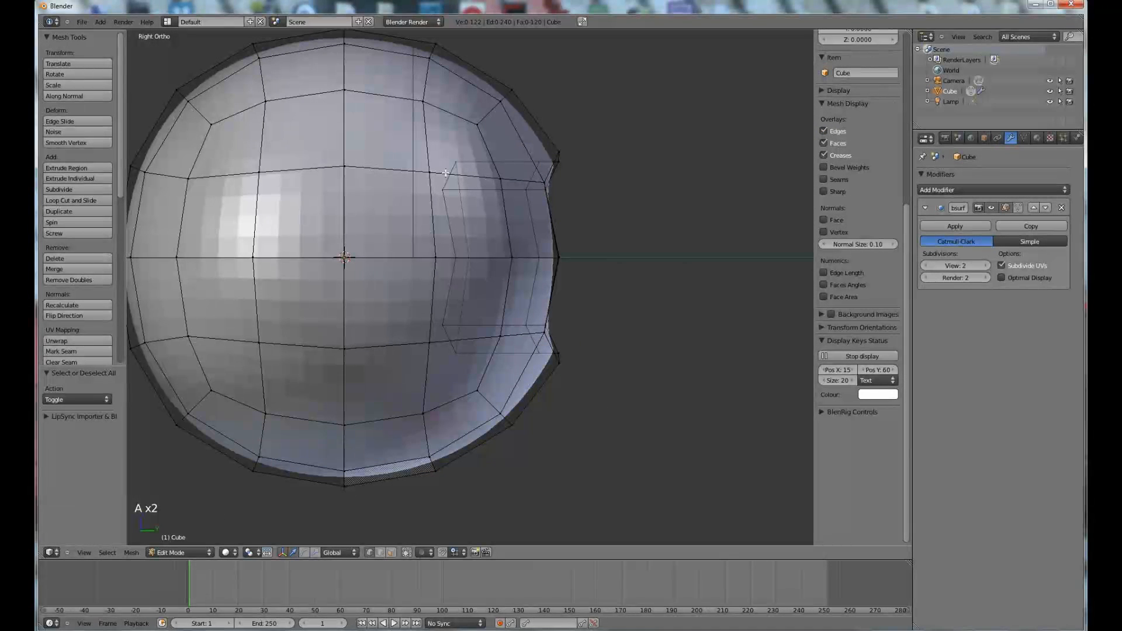
pyautogui.click(515, 188)
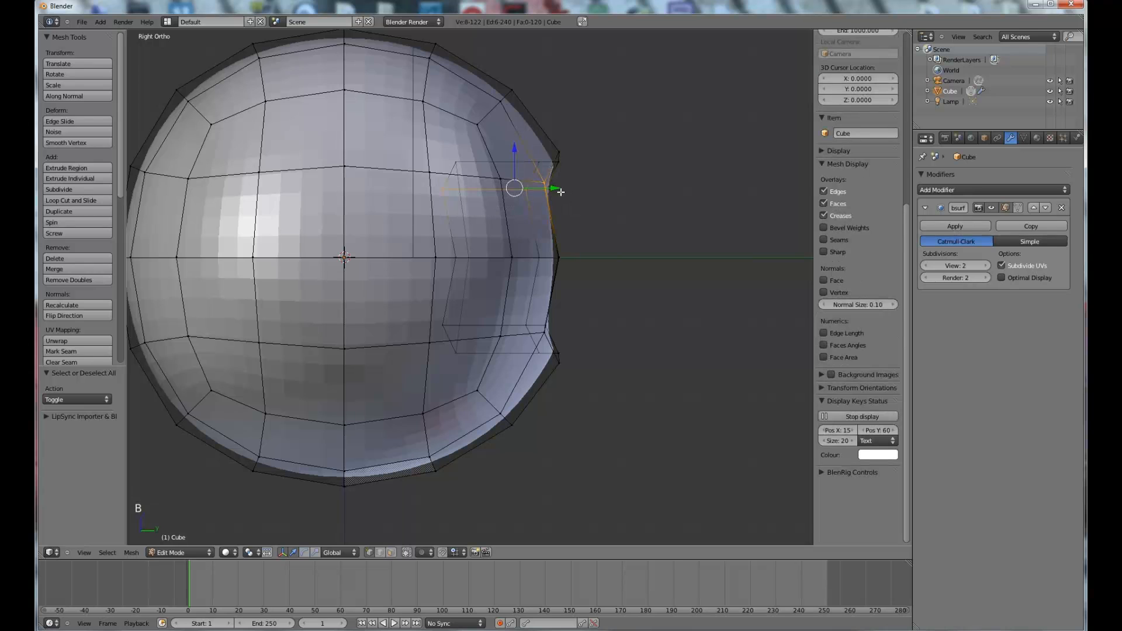
pyautogui.click(562, 187)
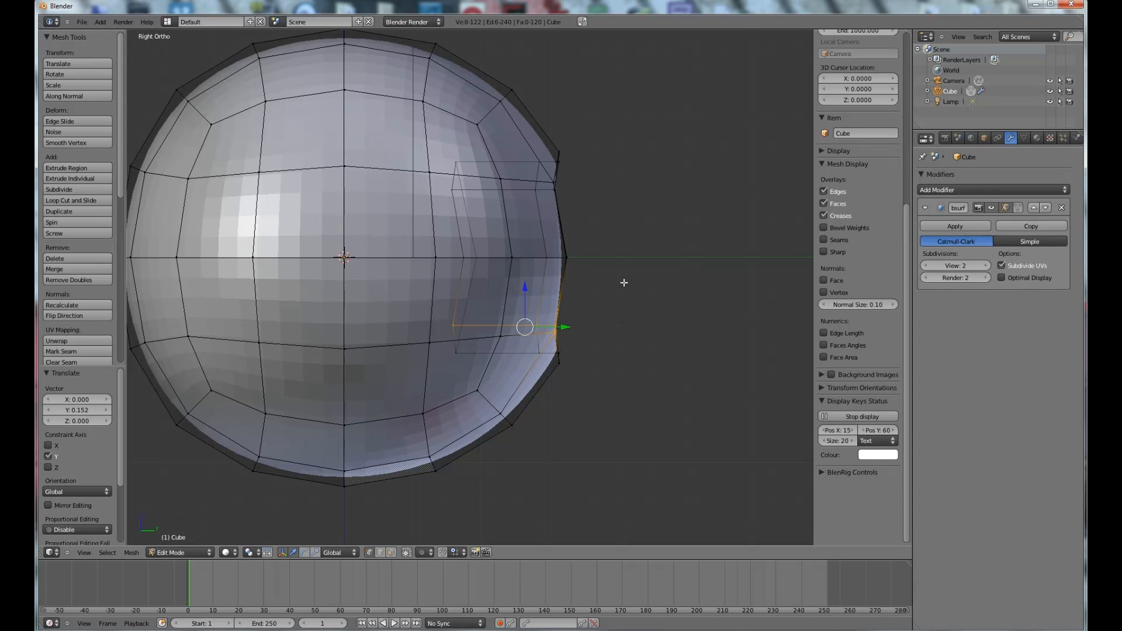
pyautogui.press('a')
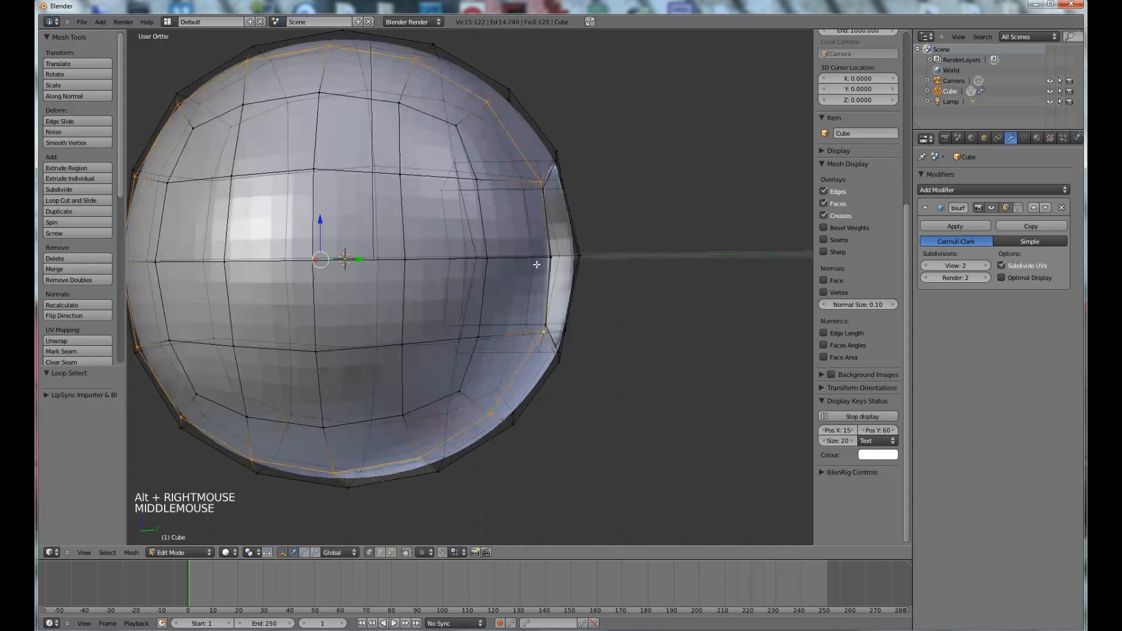
# Round the sphere's outer edge loop with To Sphere at factor 1 and return to Object Mode.
pyautogui.scroll(3)
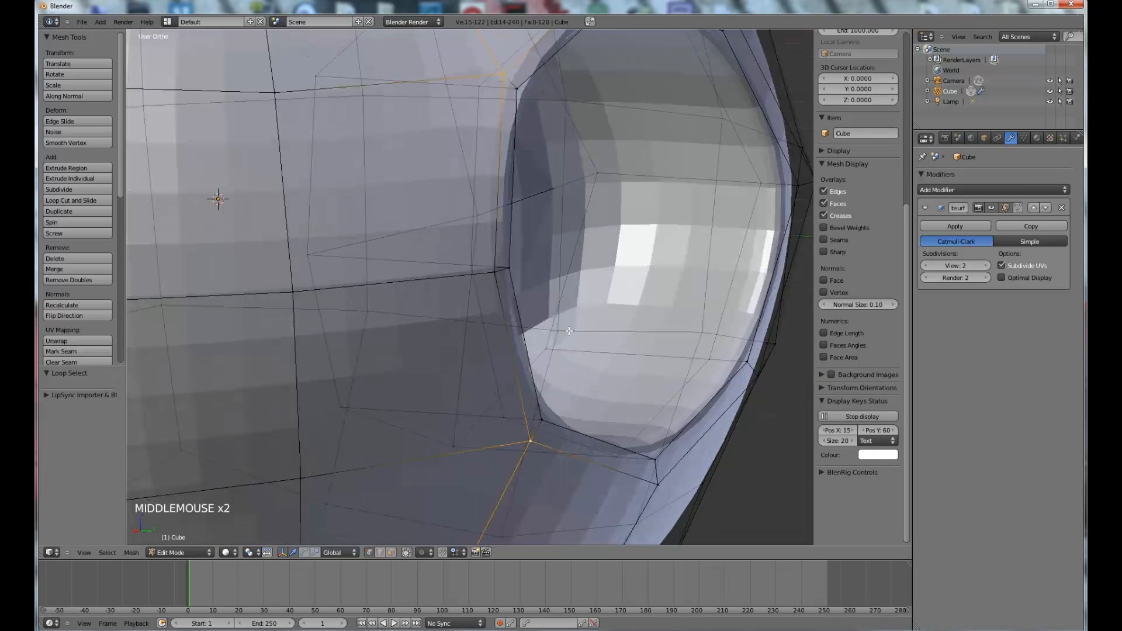
pyautogui.scroll(-3)
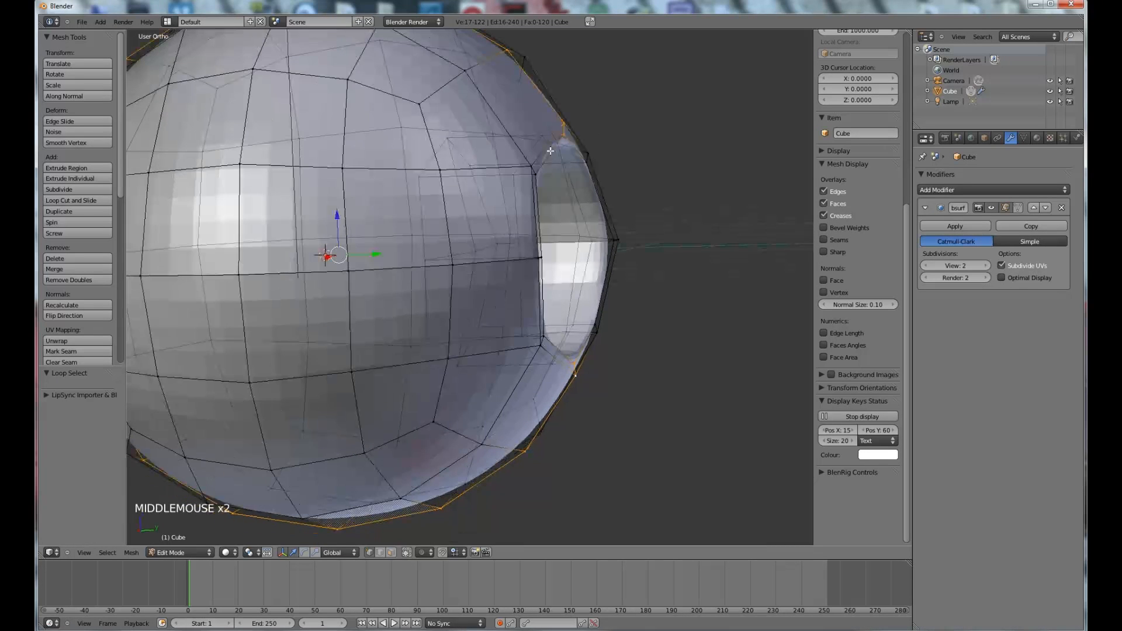
pyautogui.press('alt+shift+s')
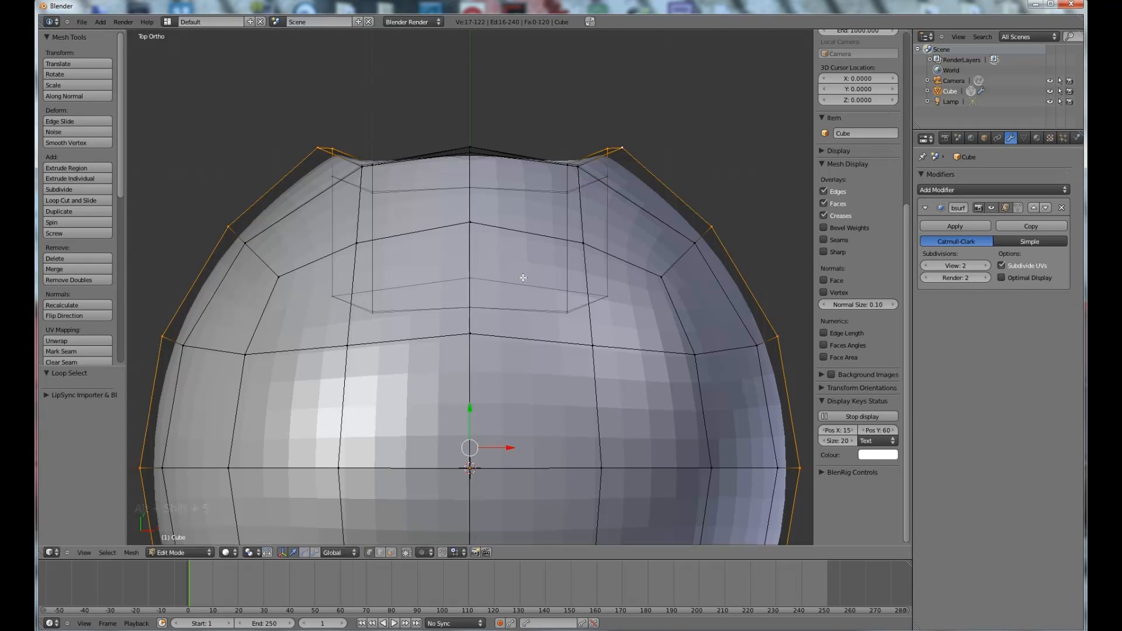
pyautogui.press('alt+shift+s')
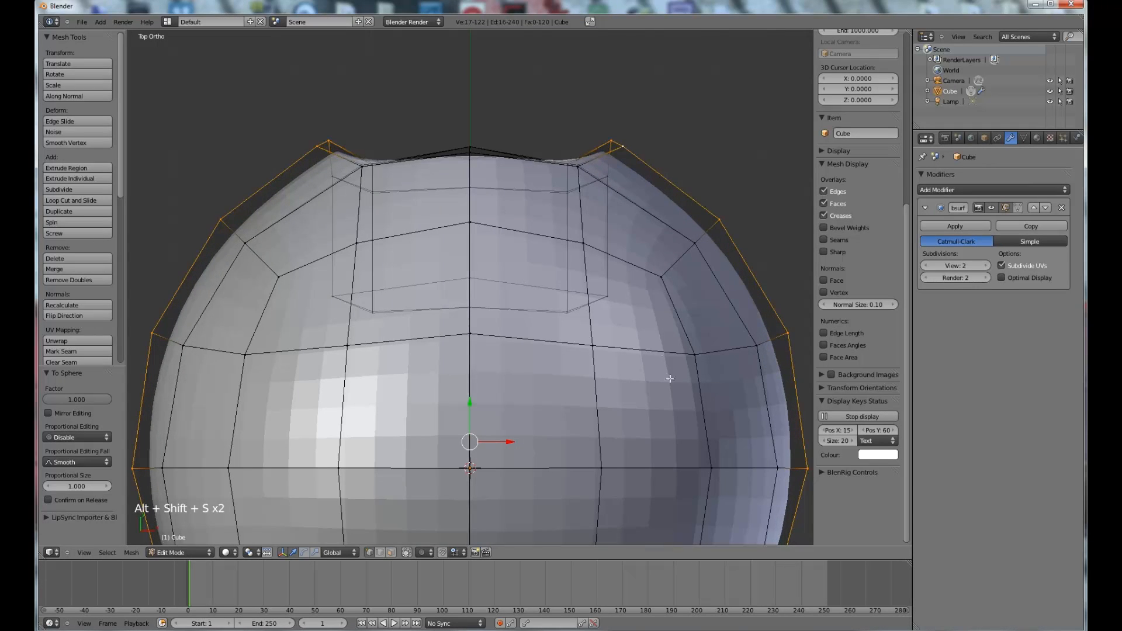
pyautogui.press('Tab')
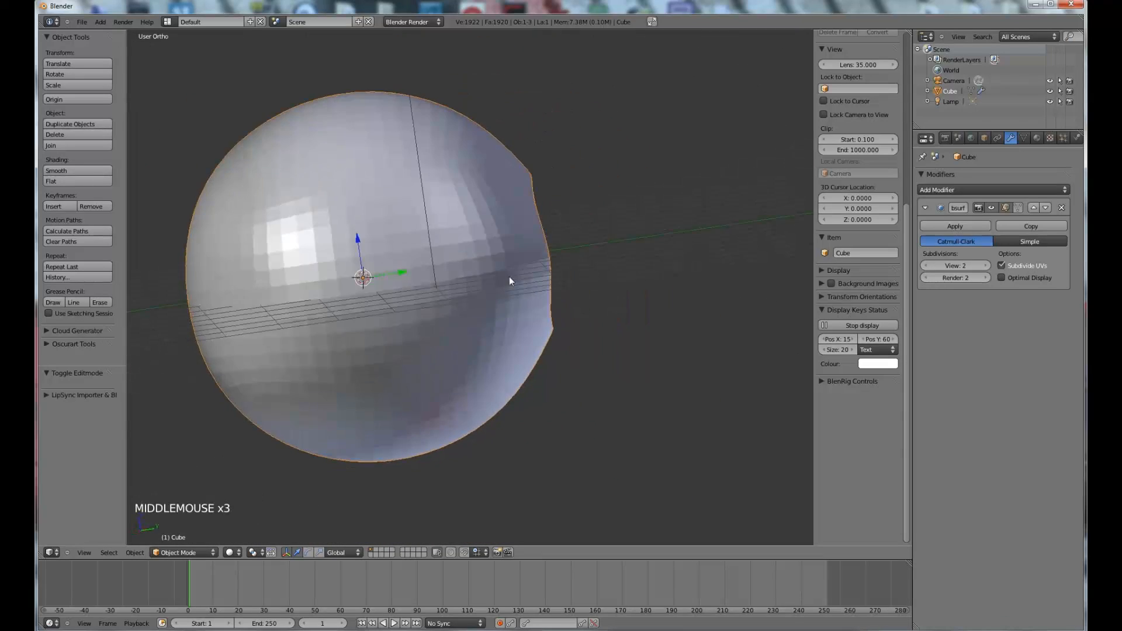
# Re-enter Edit Mode and zoom in on the socket's side profile.
pyautogui.press('Tab')
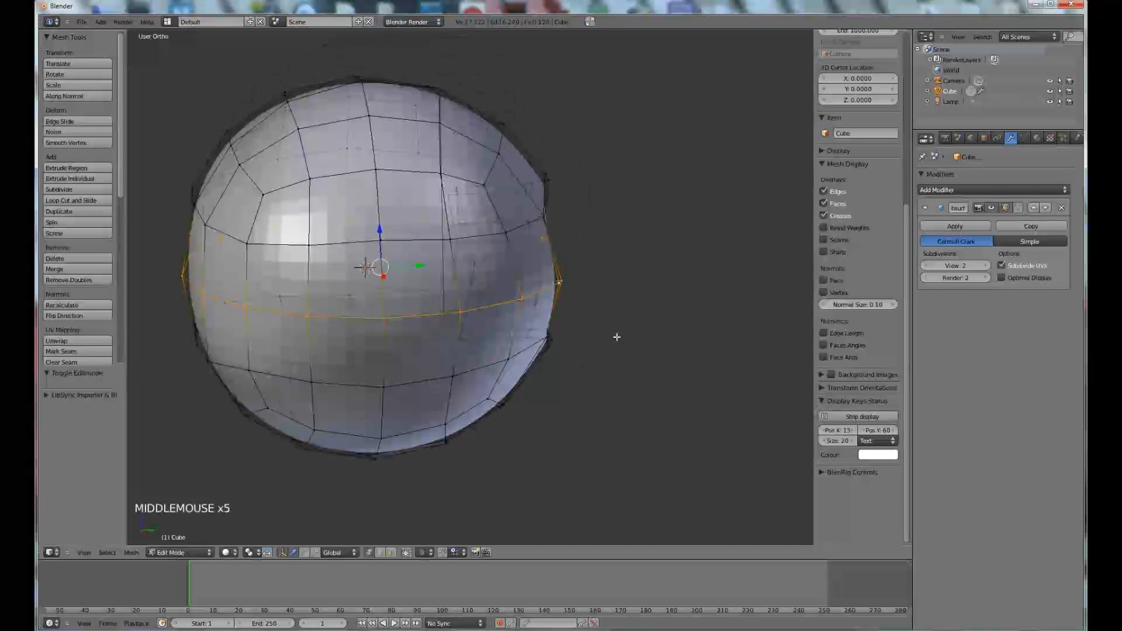
pyautogui.scroll(3)
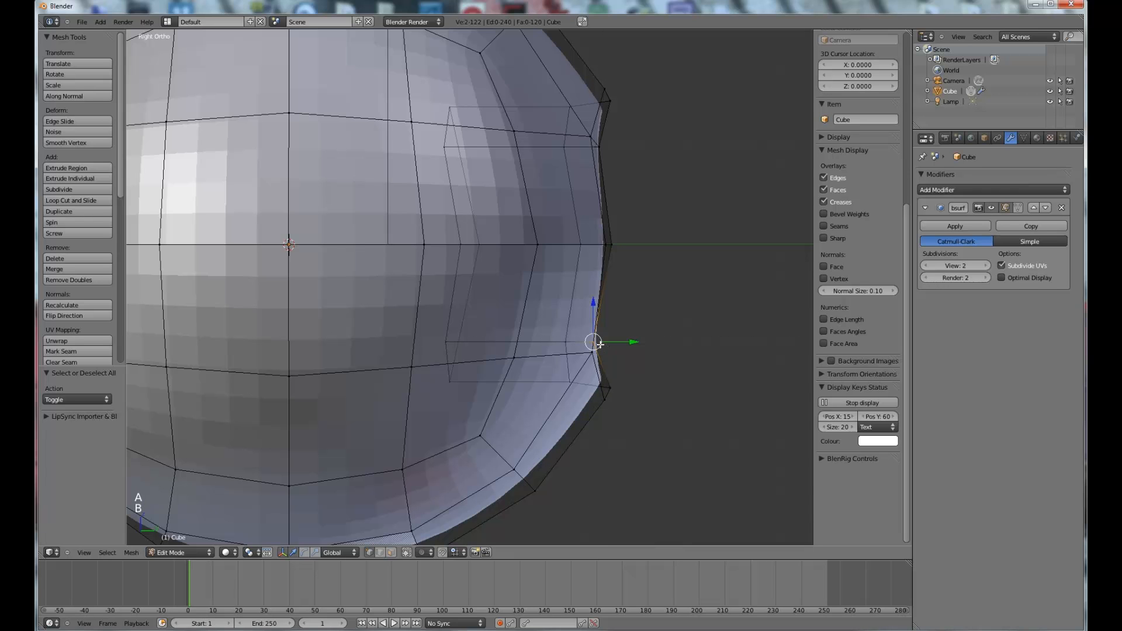
# Inspect the smooth circular socket in Object Mode, then go back to editing the rim.
pyautogui.press('Tab')
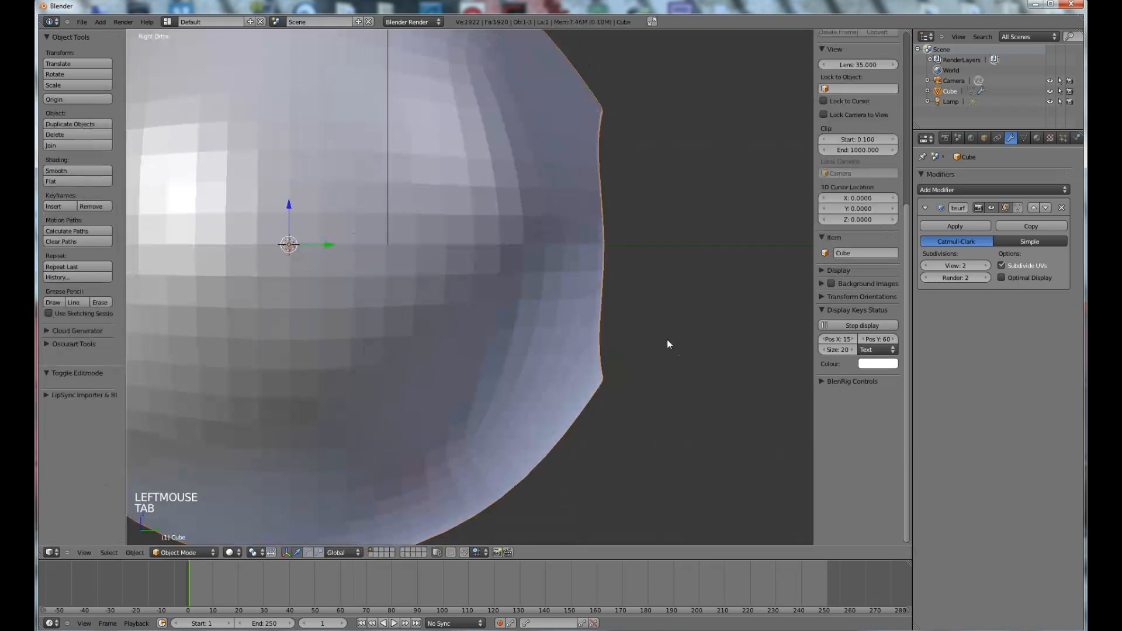
pyautogui.scroll(-3)
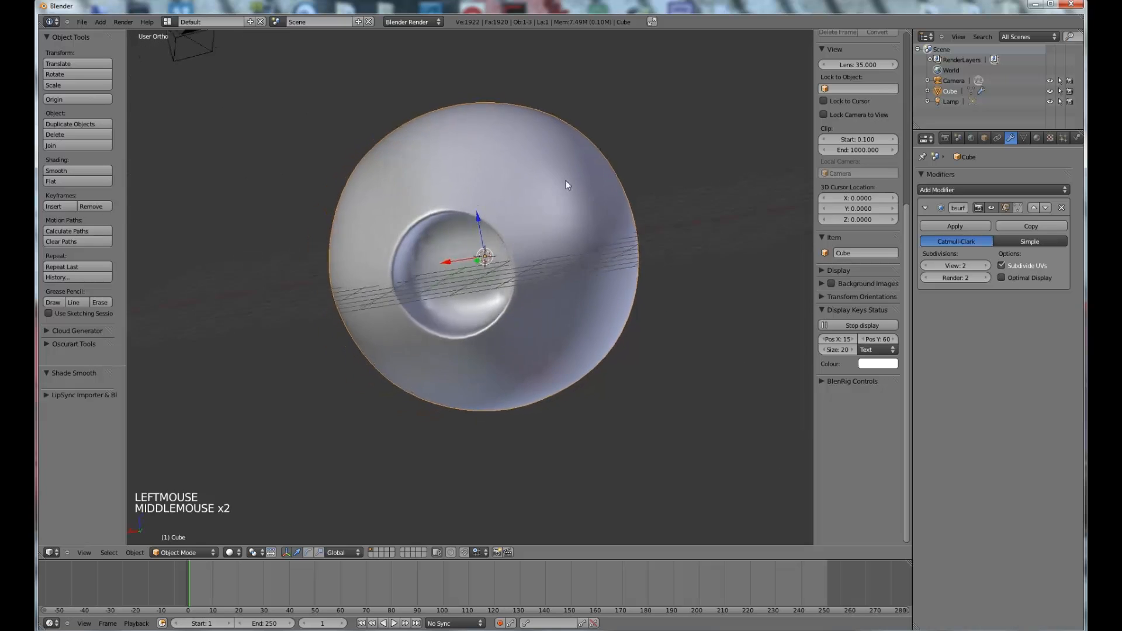
pyautogui.scroll(3)
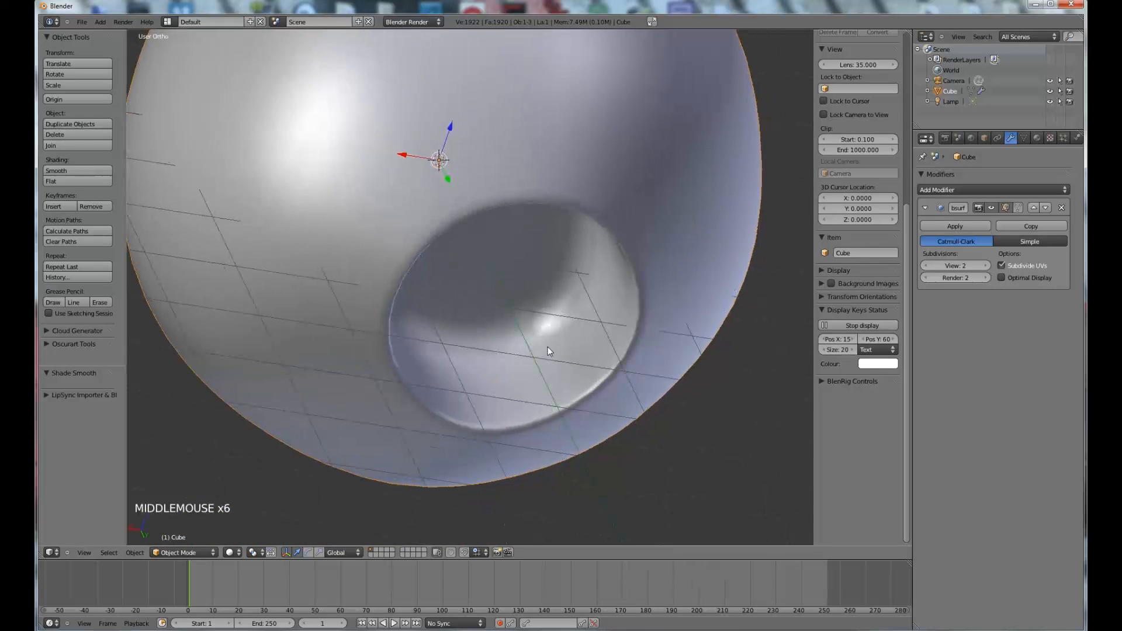
pyautogui.press('Tab')
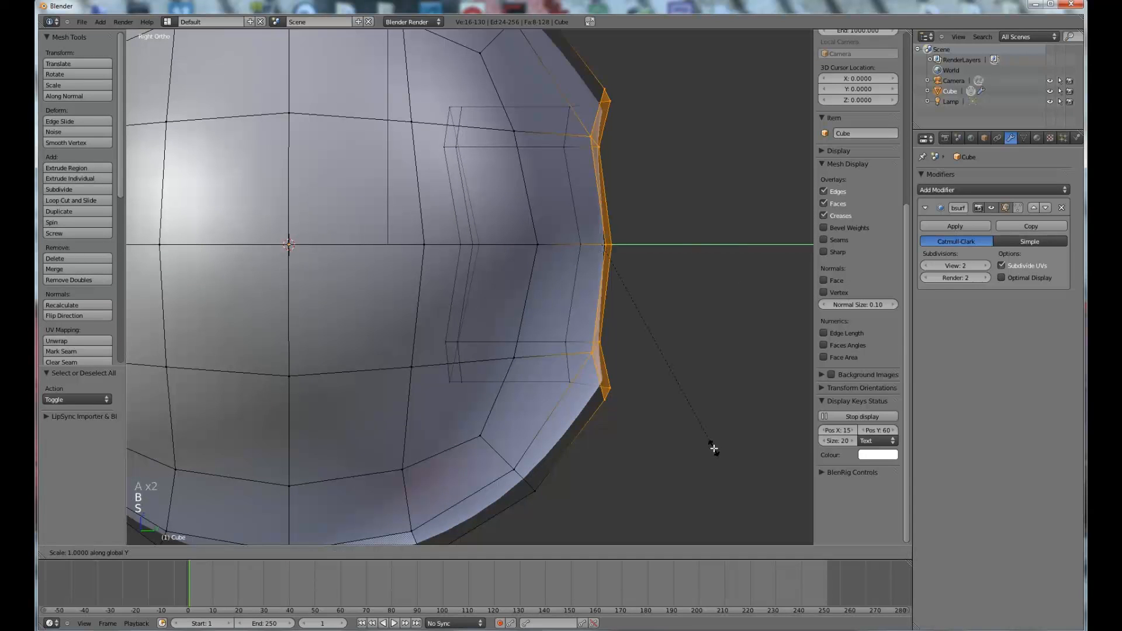
# Toggle between Edit and Object Mode to check the widened, stepped rim after scaling it along Y.
pyautogui.press('Tab')
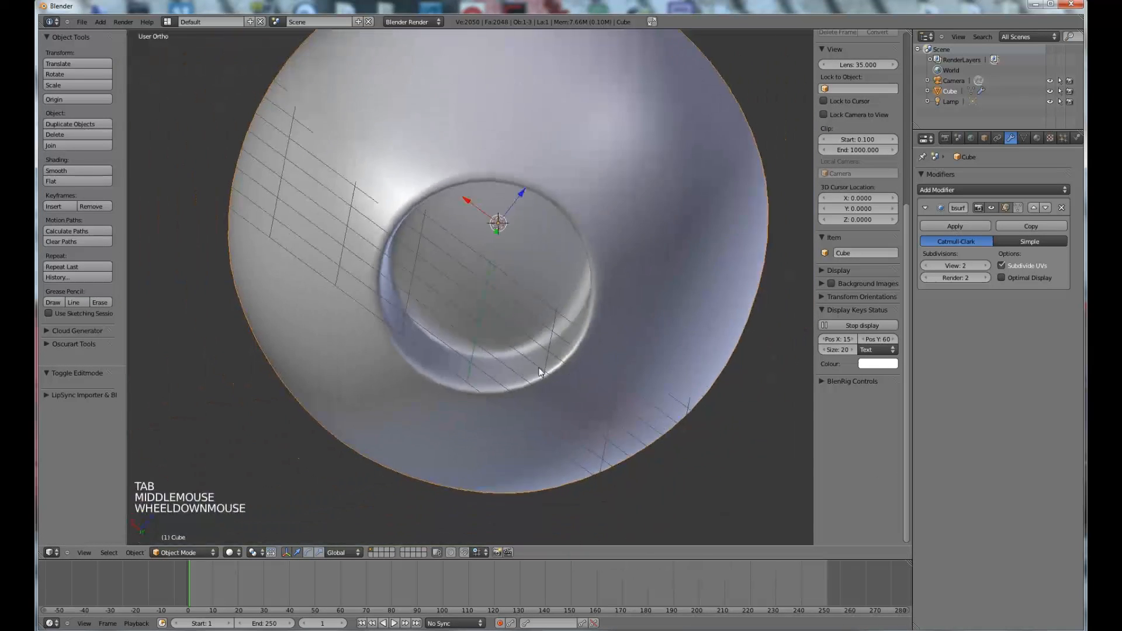
pyautogui.press('Tab')
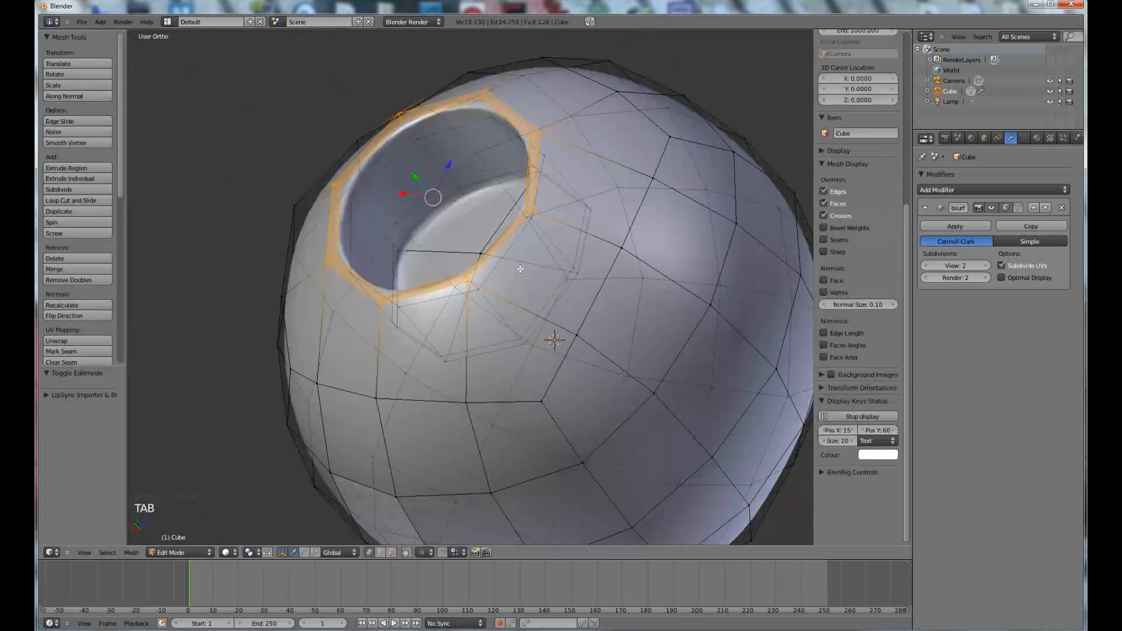
pyautogui.press('Tab')
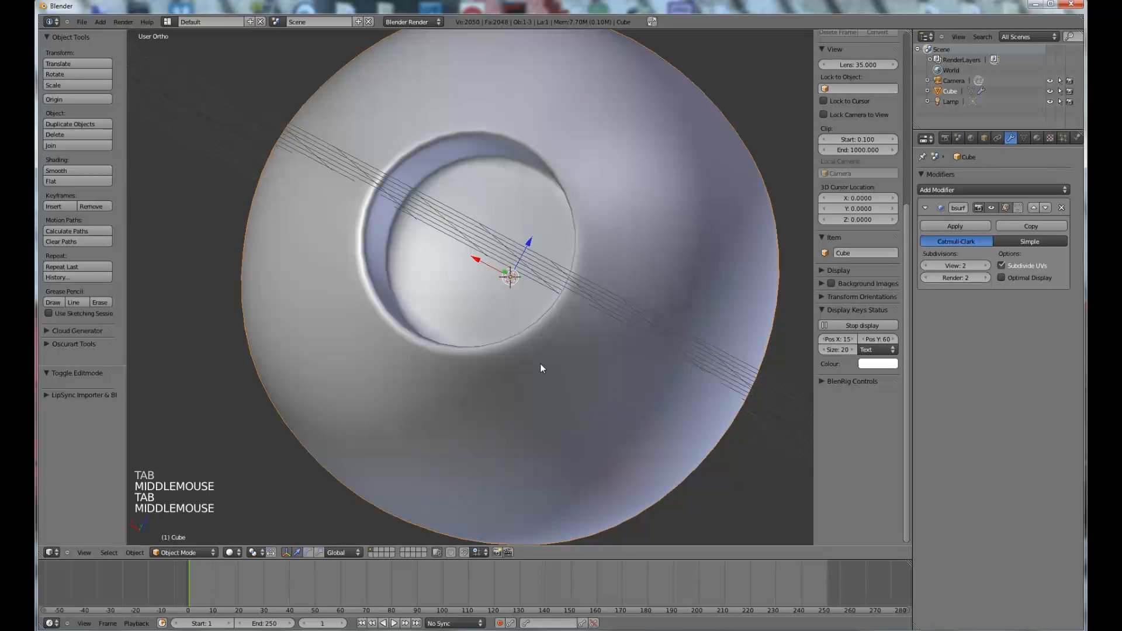